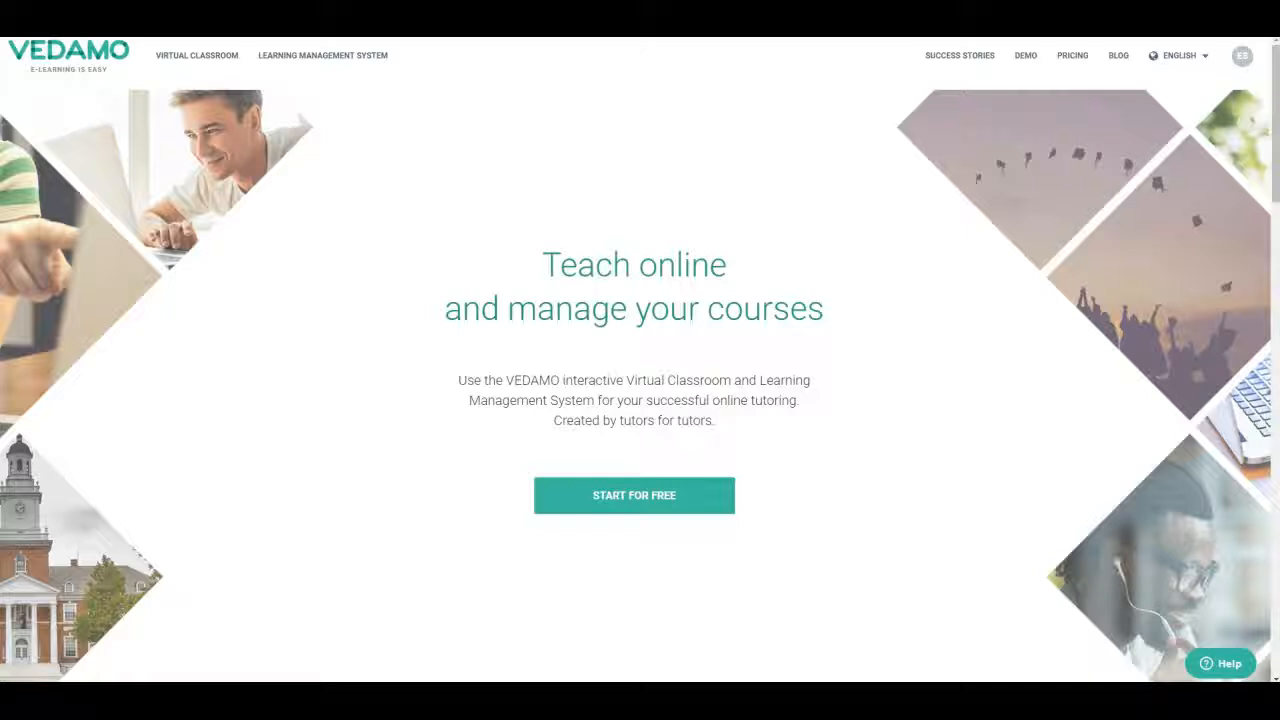
mouse_move(1230, 52)
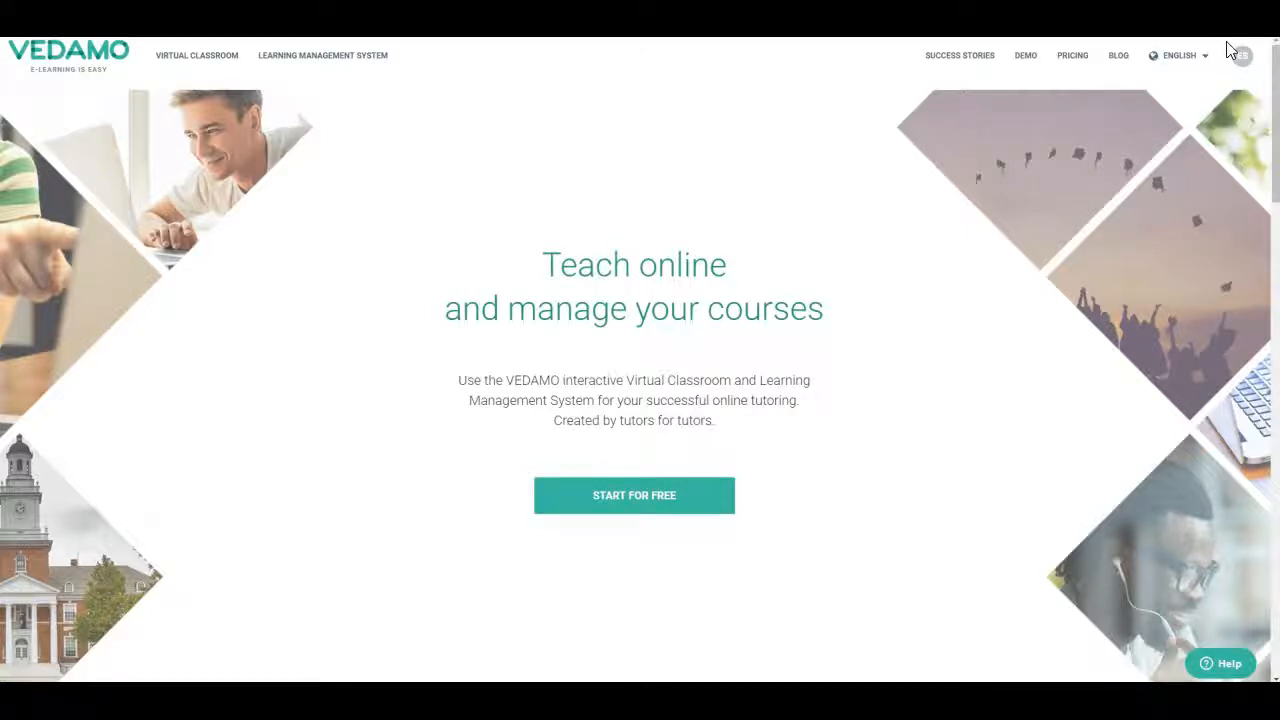
Open the Vedamo account Dashboard from the profile avatar menu
click(1242, 55)
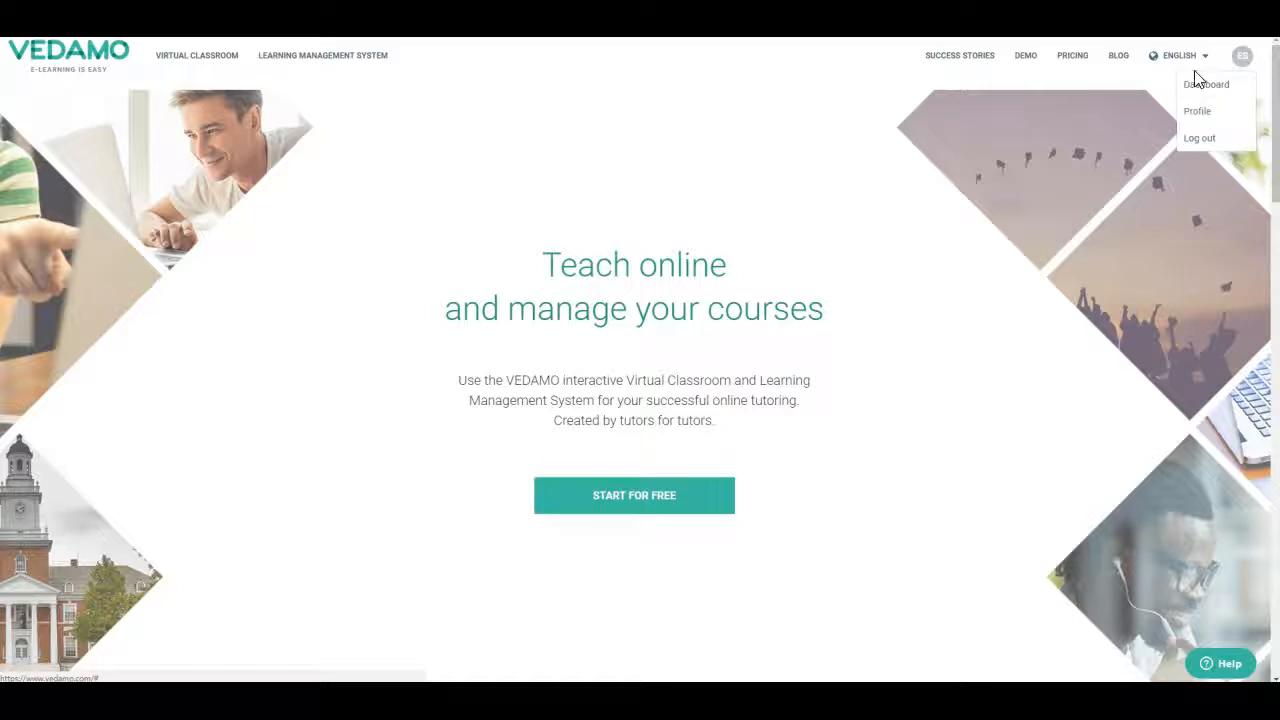
click(1206, 84)
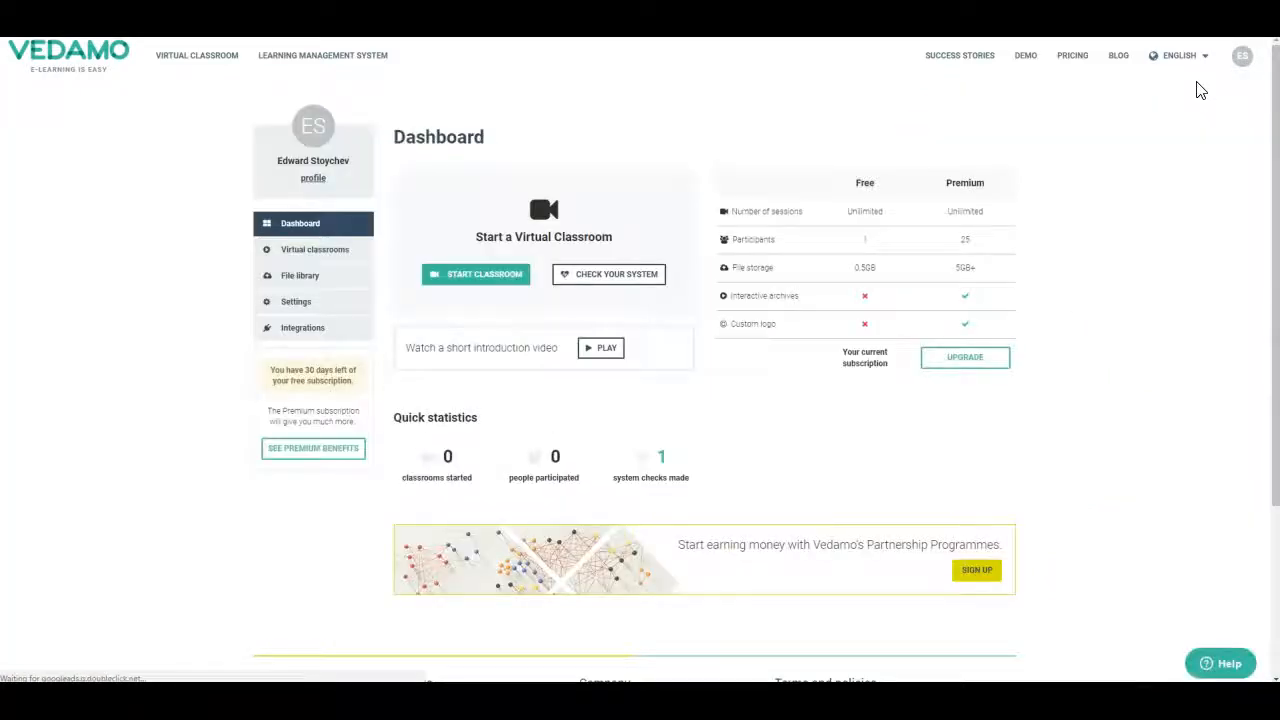
mouse_move(303, 333)
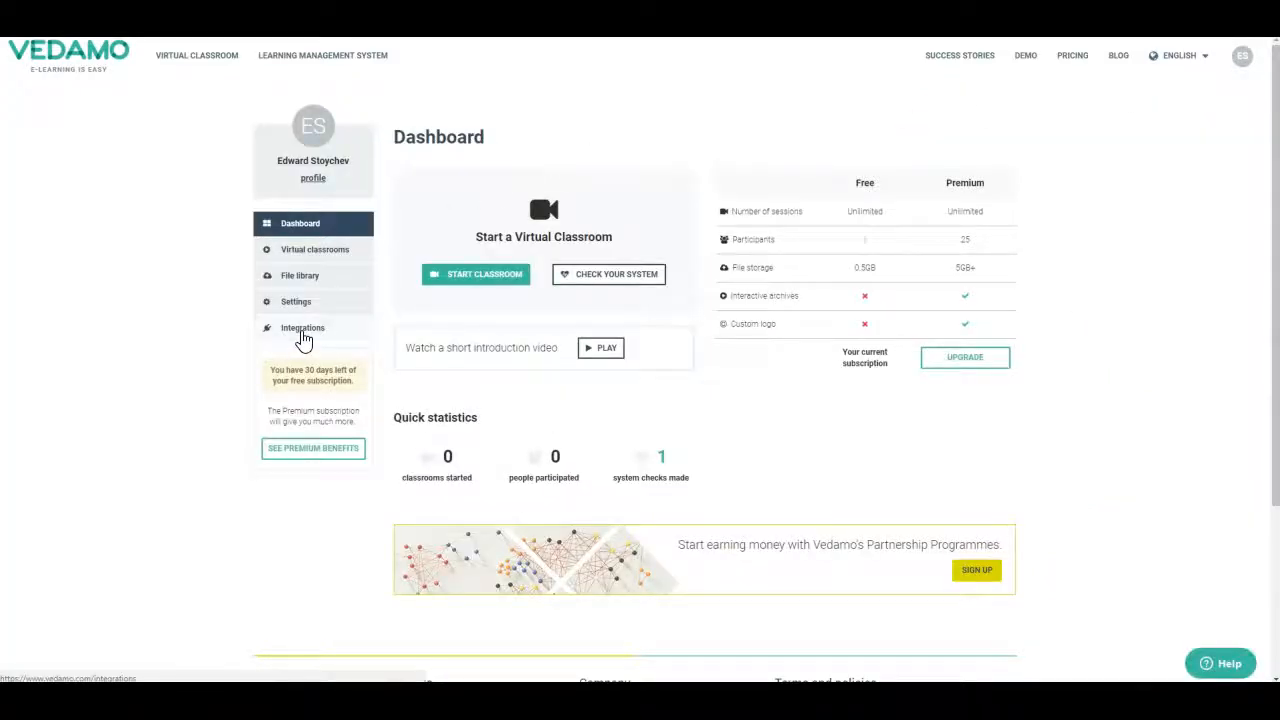
Open the Schoology integration under Vedamo's predefined LMS integrations
click(302, 328)
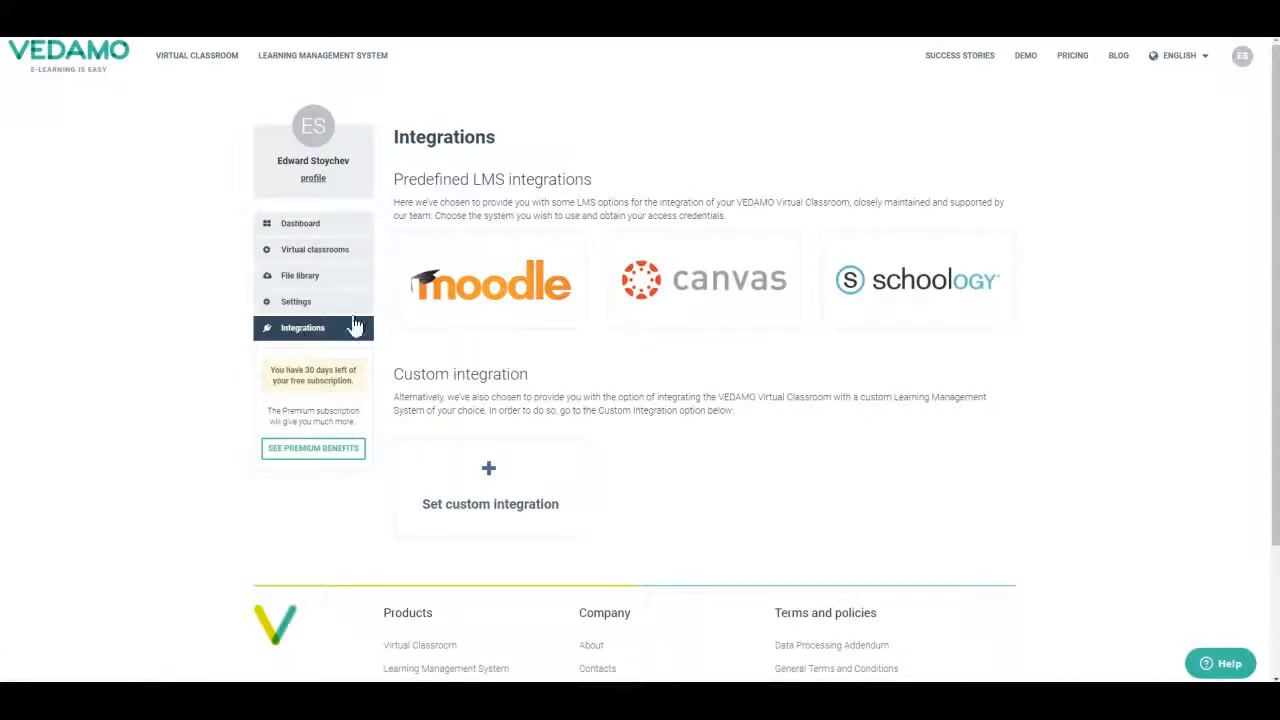
click(915, 279)
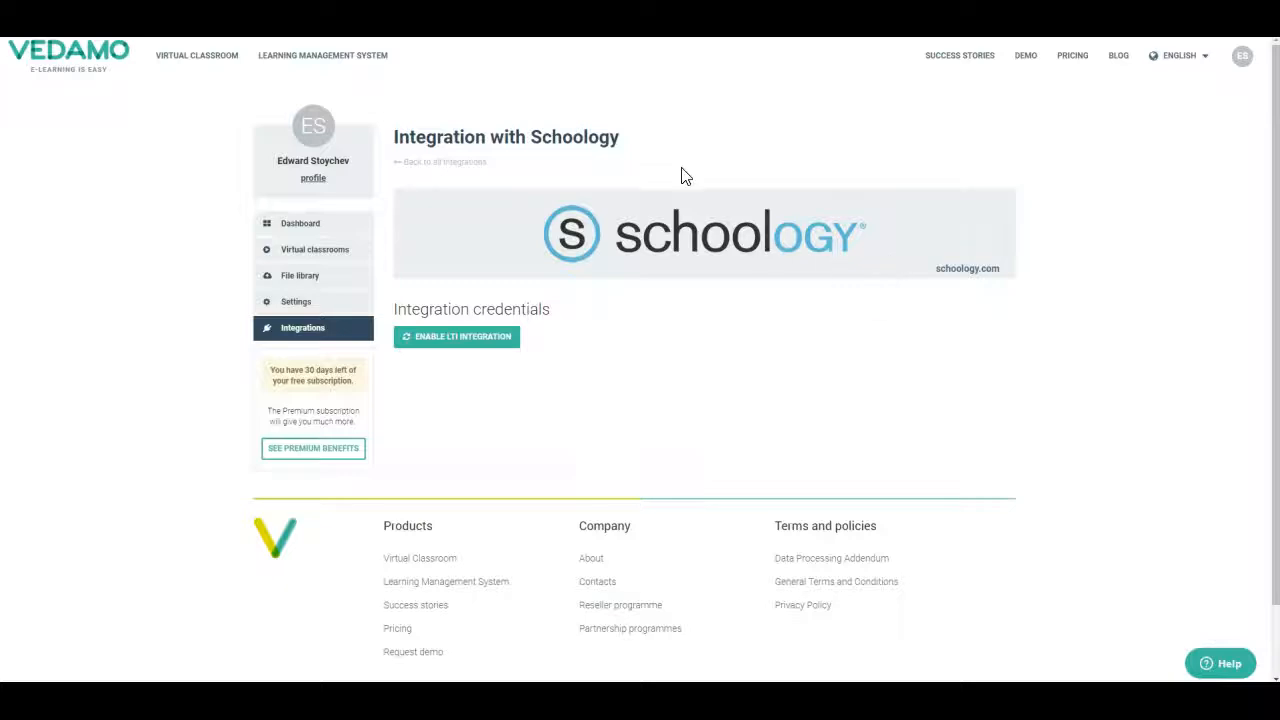
mouse_move(503, 167)
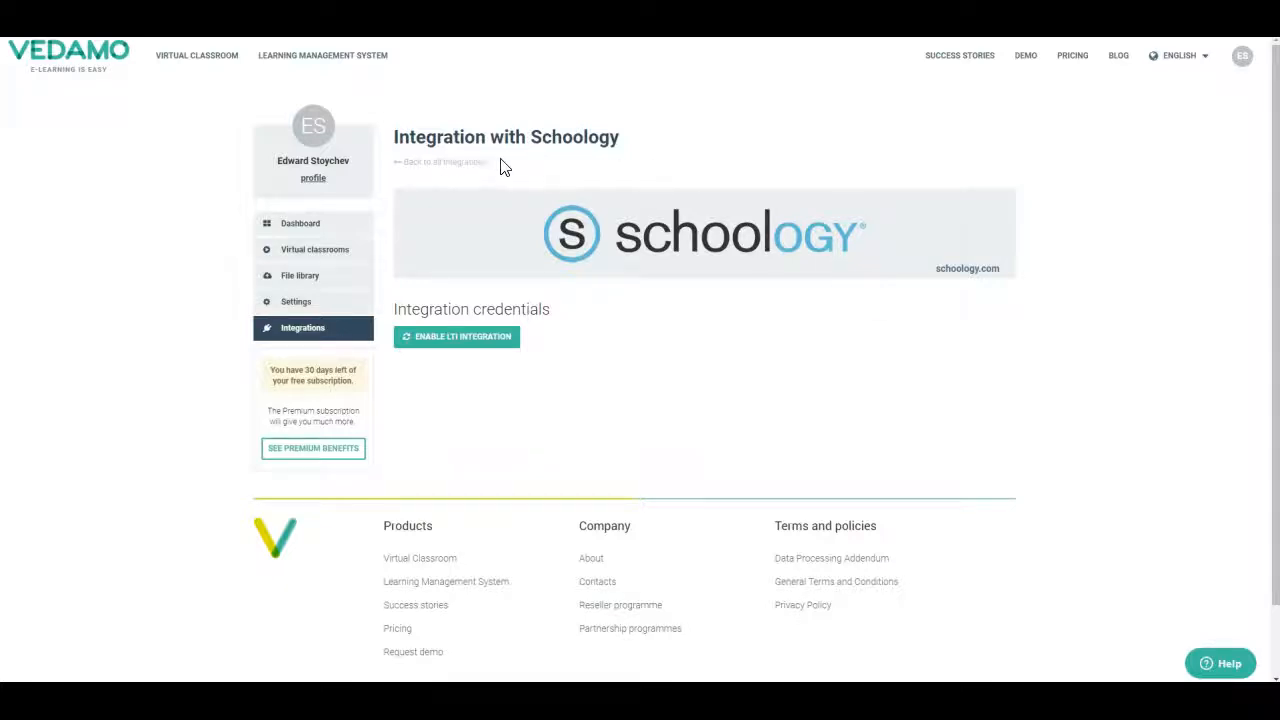
mouse_move(500, 303)
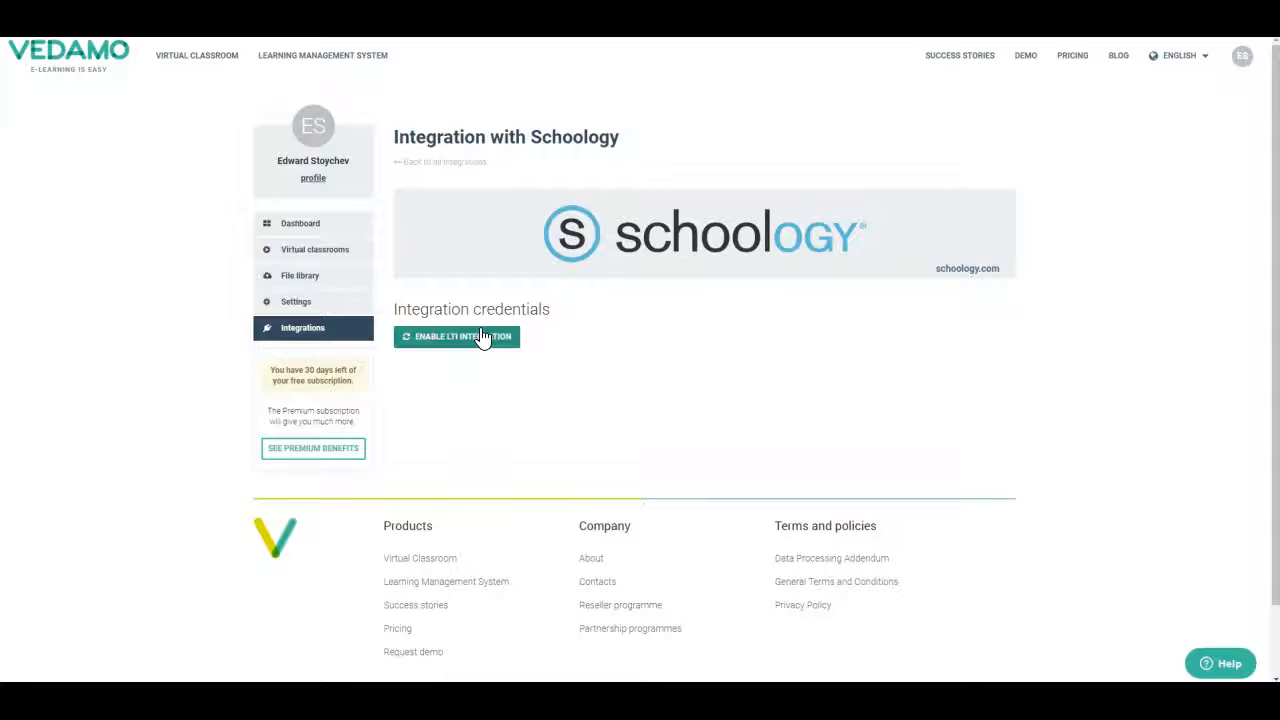
click(457, 336)
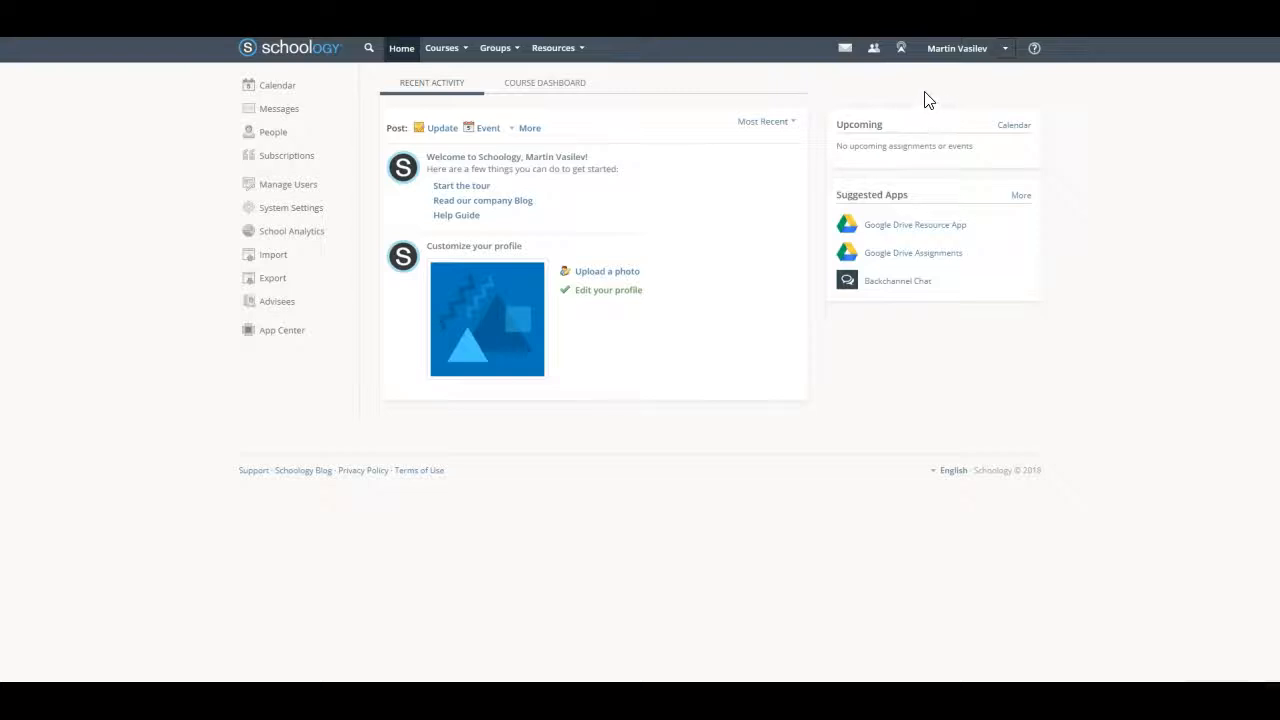
mouse_move(270, 337)
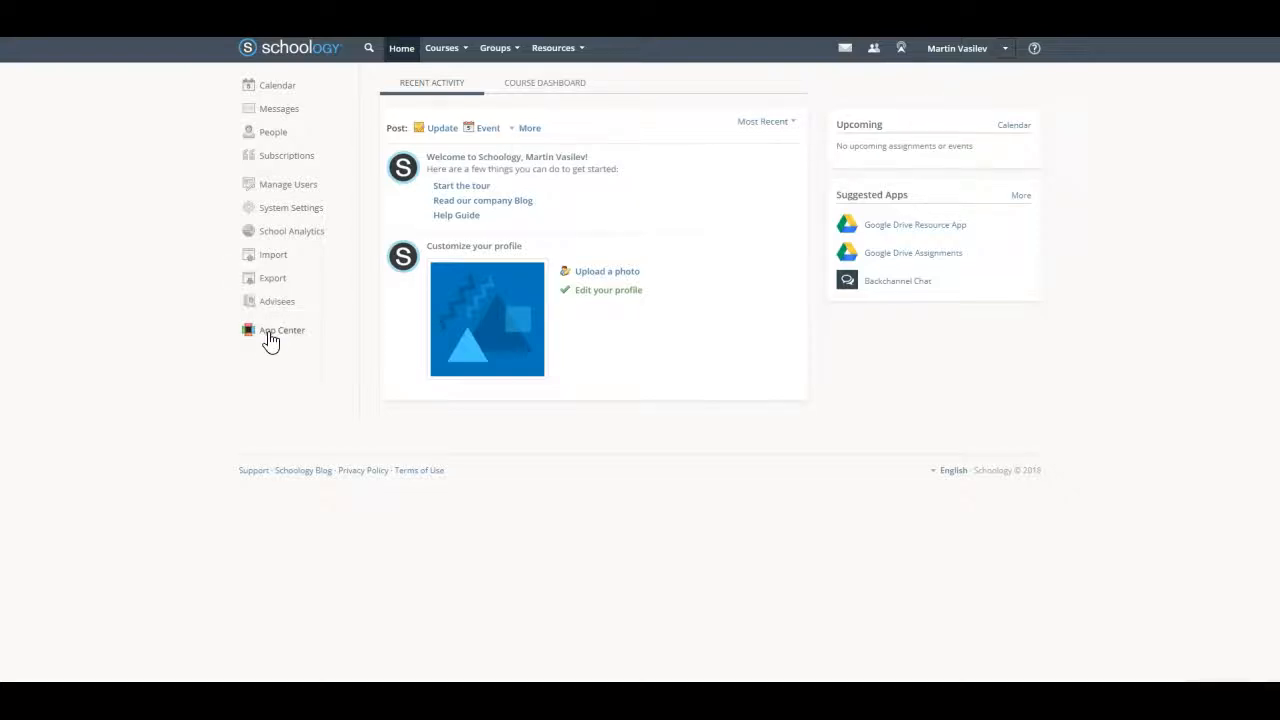
Search the Schoology App Center for Vedamo and open the Vedamo Virtual Classroom listing
click(281, 329)
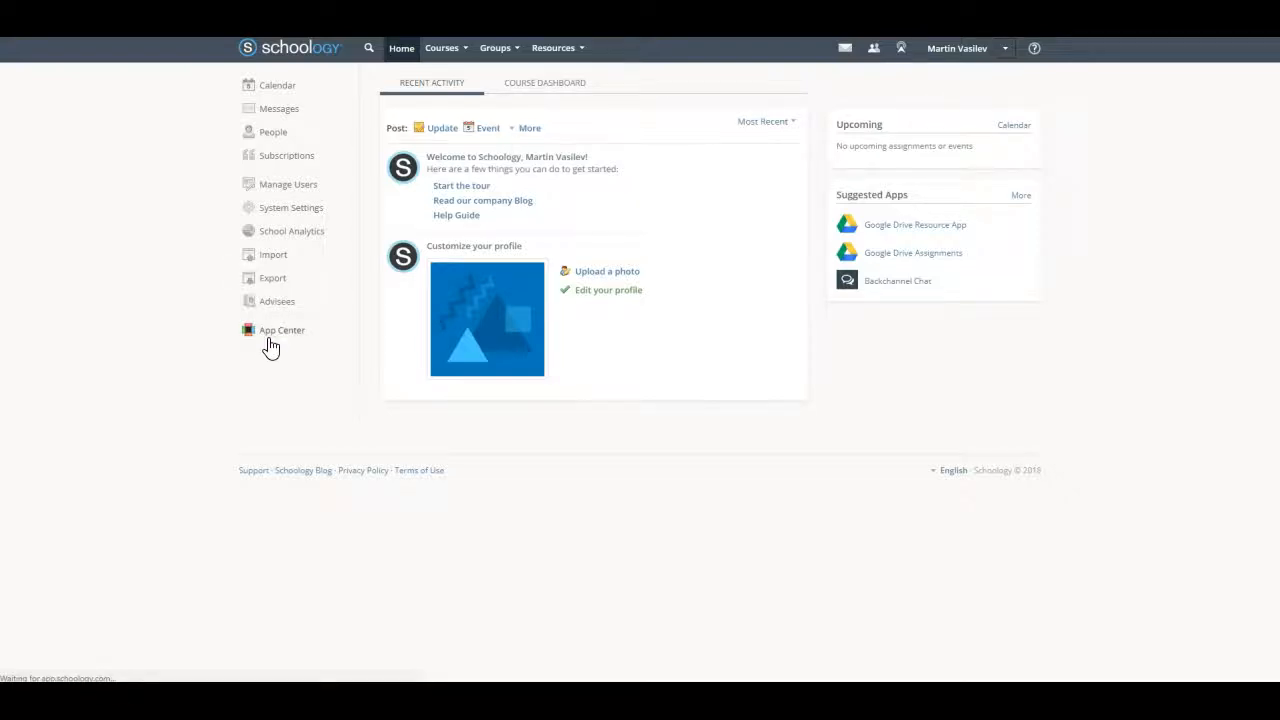
click(281, 329)
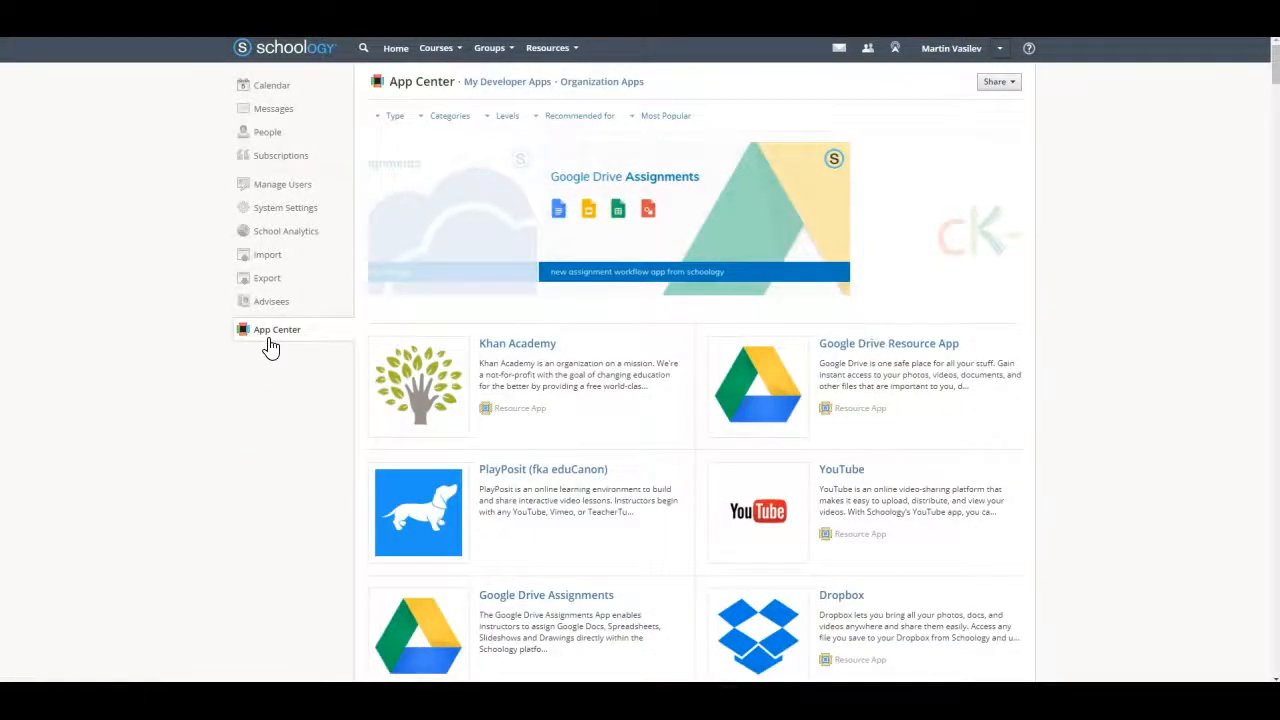
key(ctrl+f)
text(VEDAM)
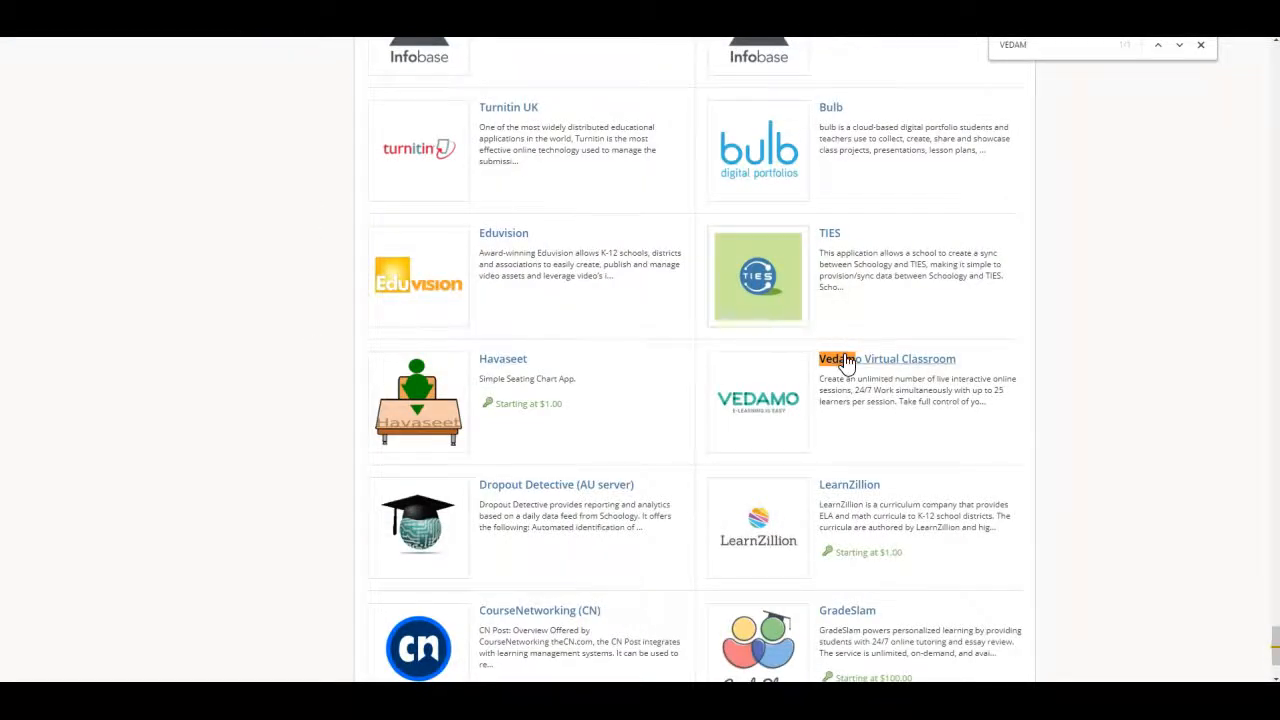
click(884, 358)
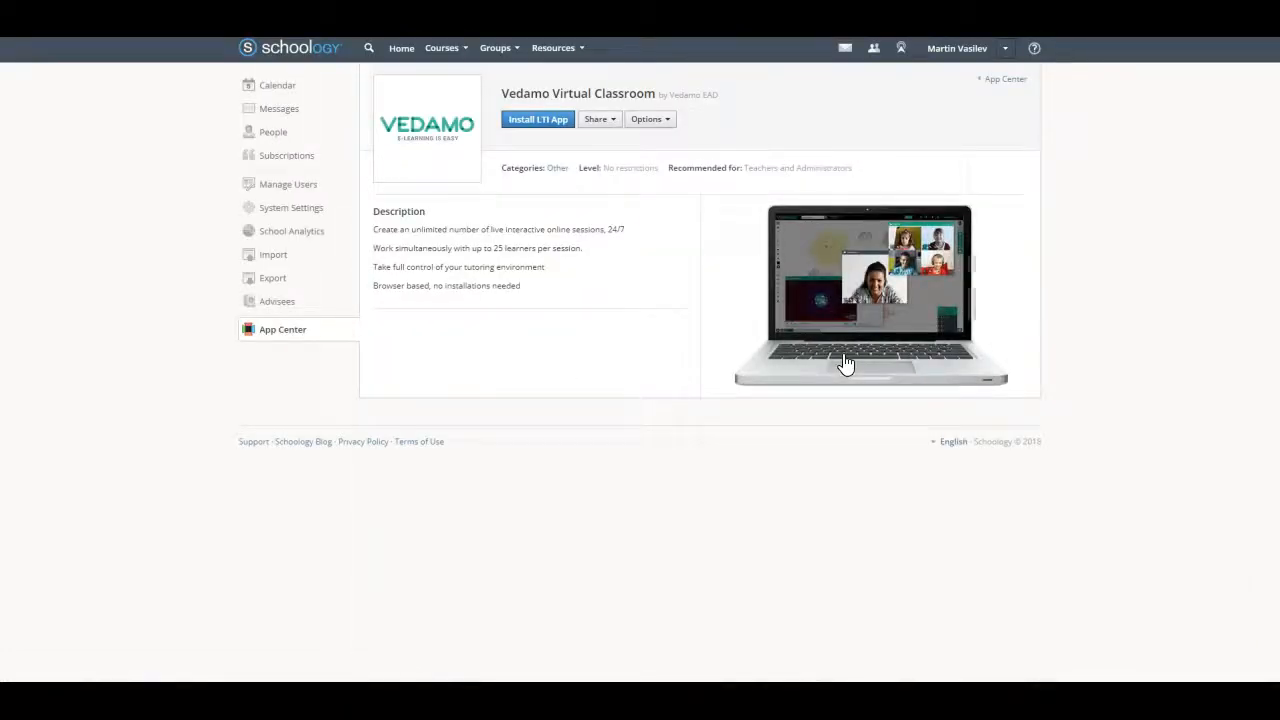
Install the Vedamo LTI app to the Organization and open its configuration
click(538, 119)
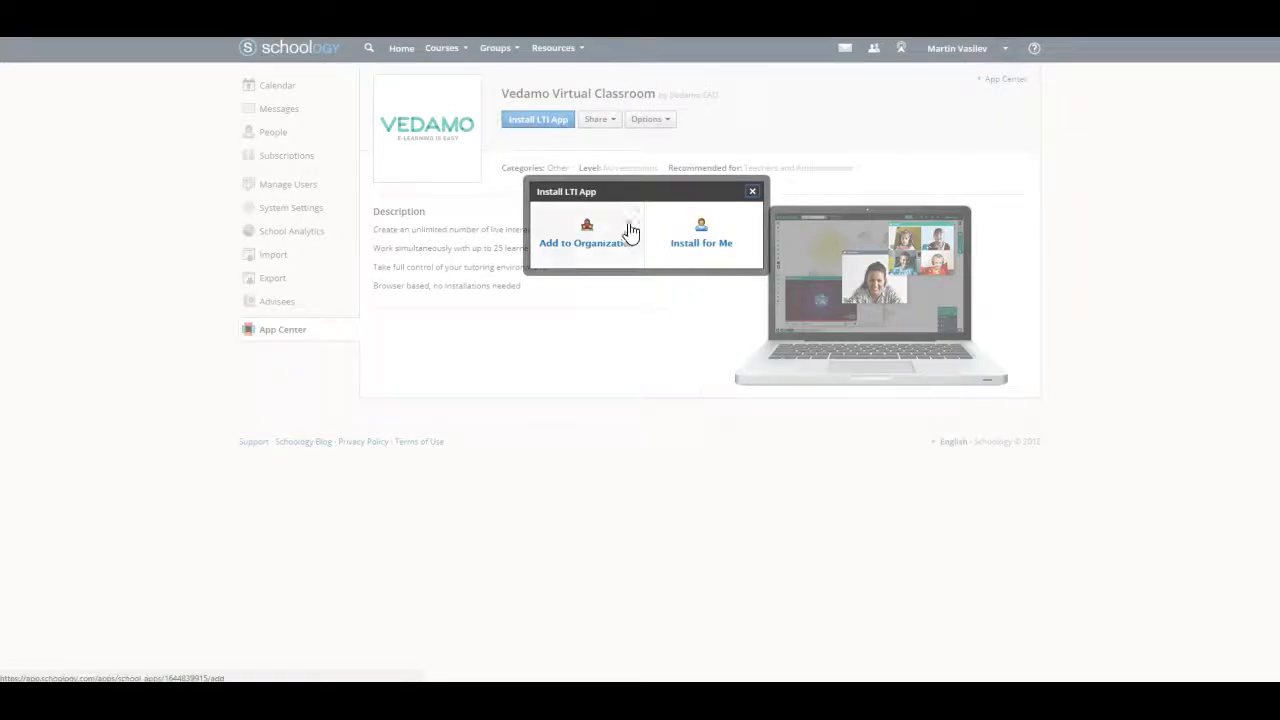
click(587, 237)
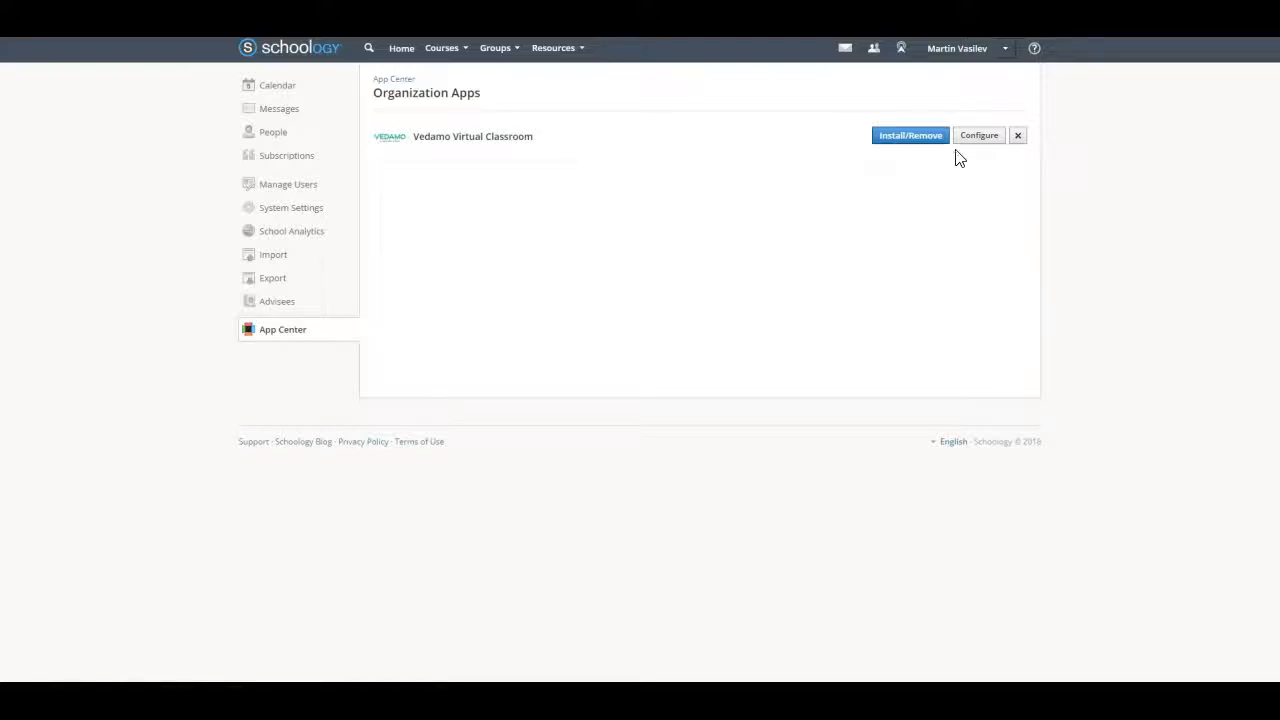
click(978, 135)
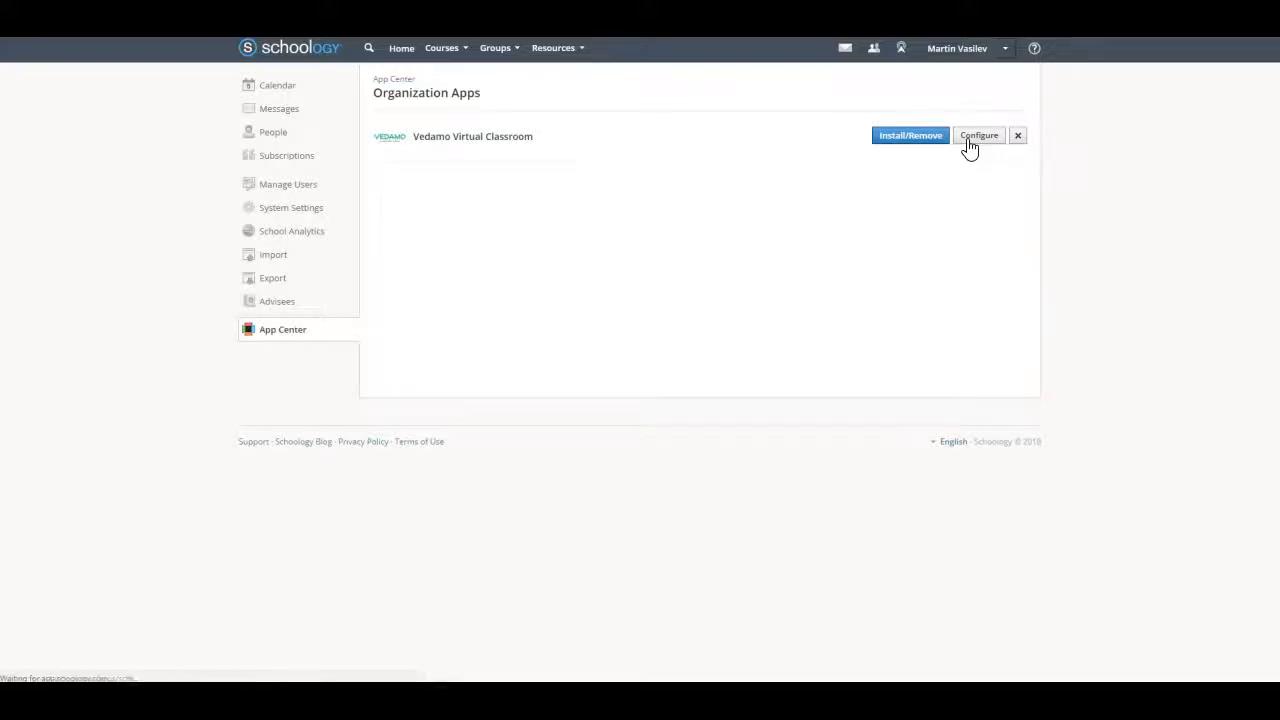
Paste Vedamo's consumer key and shared secret into the app configuration and save
click(978, 135)
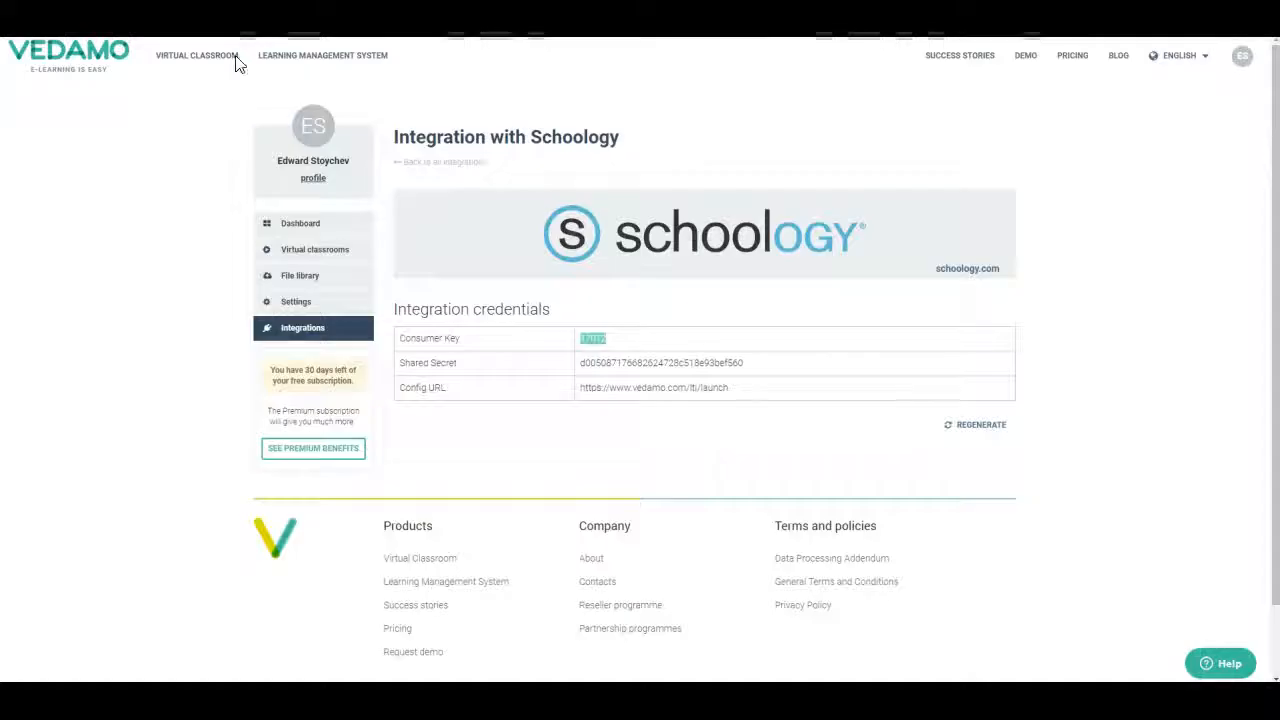
right_click(640, 362)
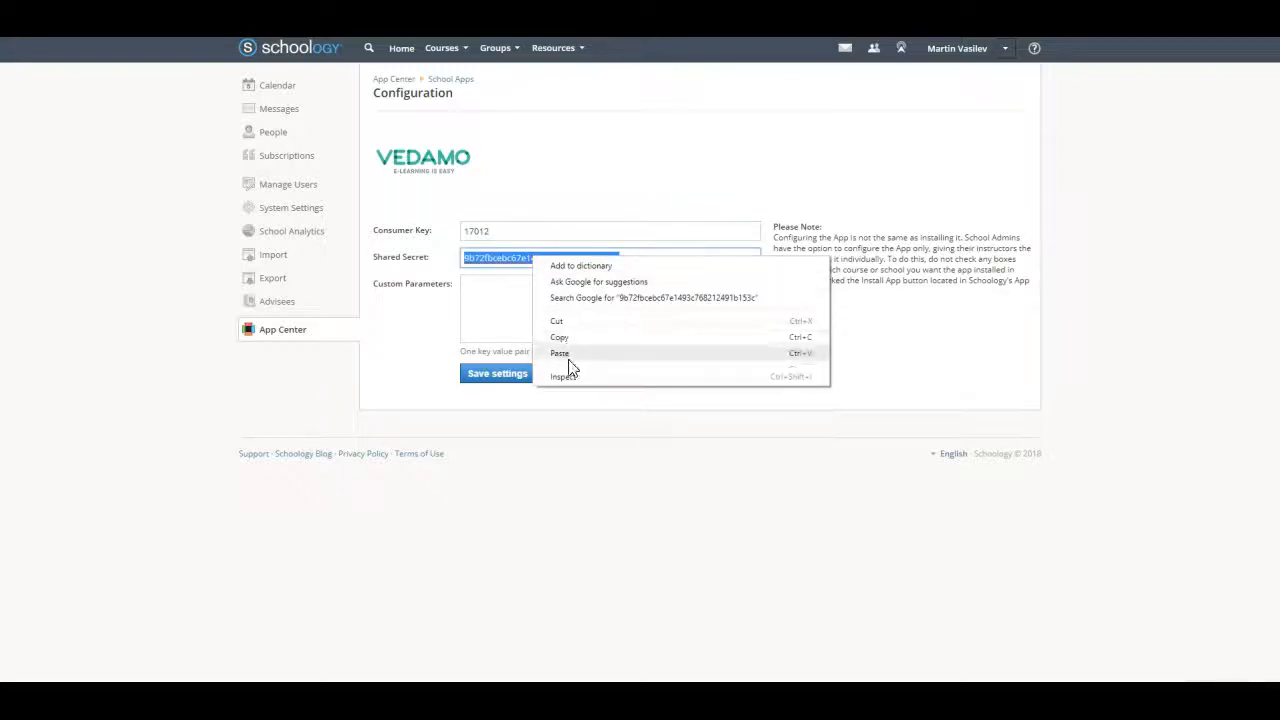
click(560, 353)
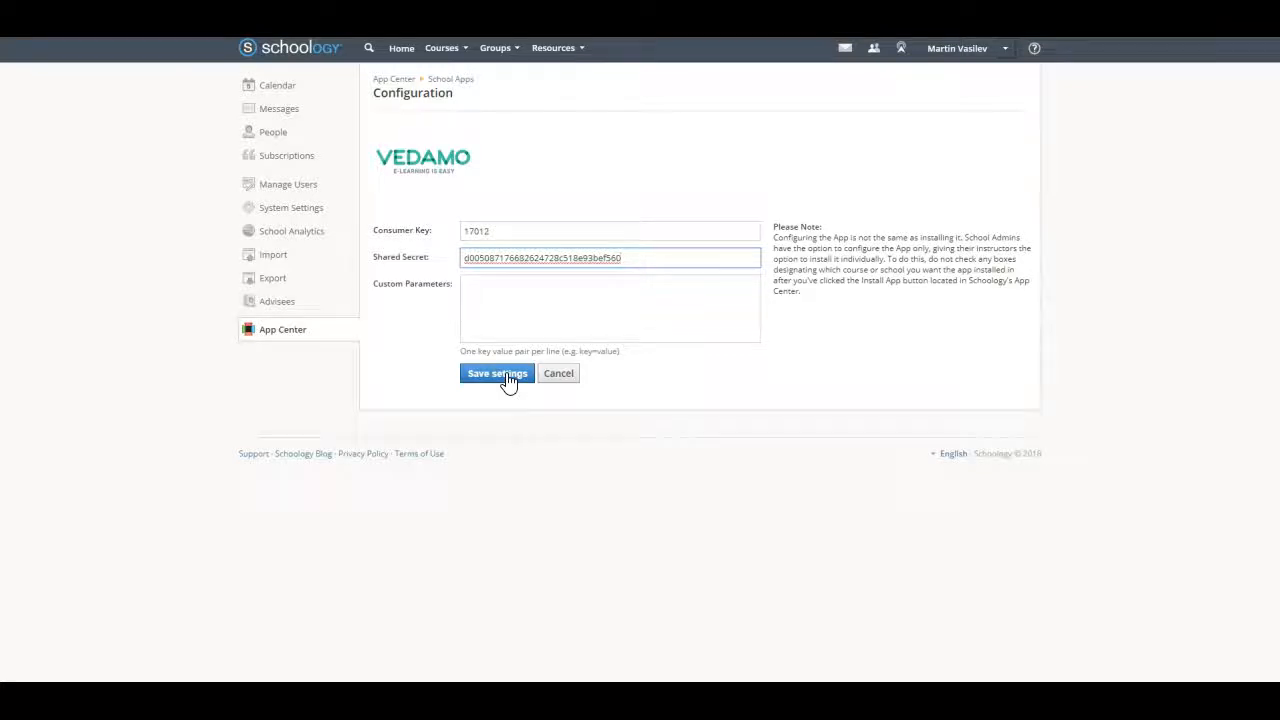
click(497, 373)
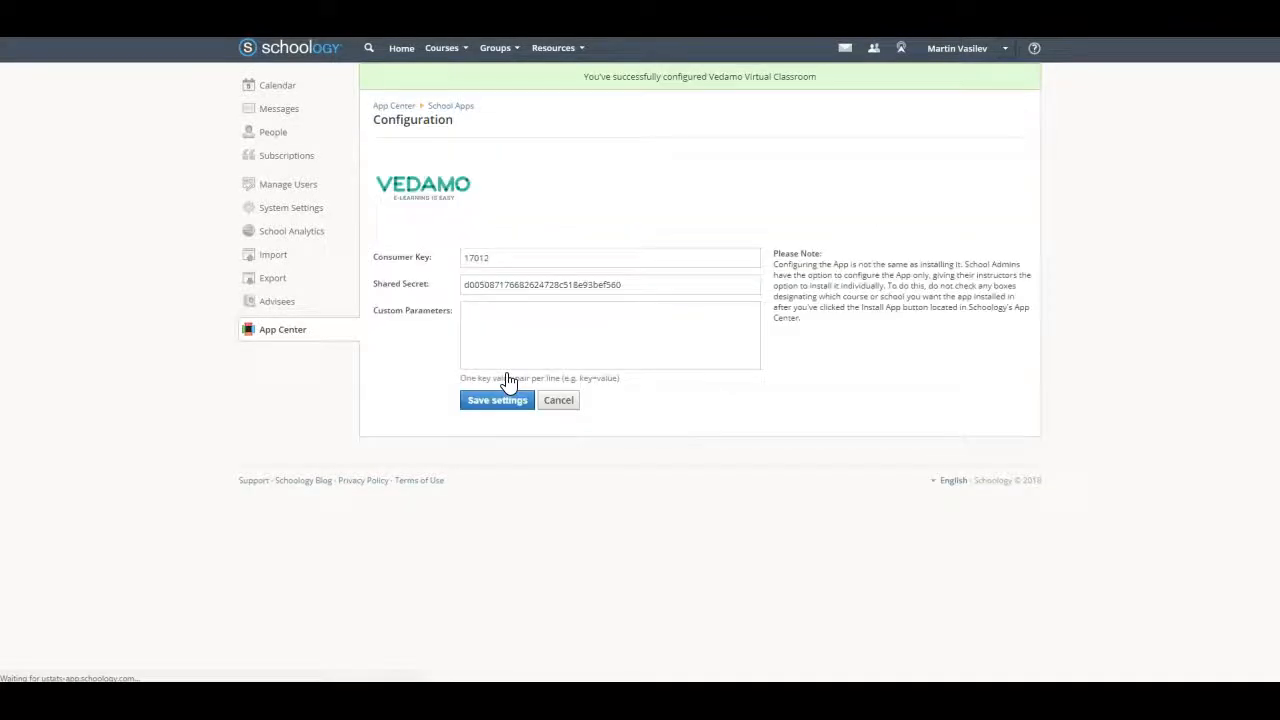
mouse_move(565, 410)
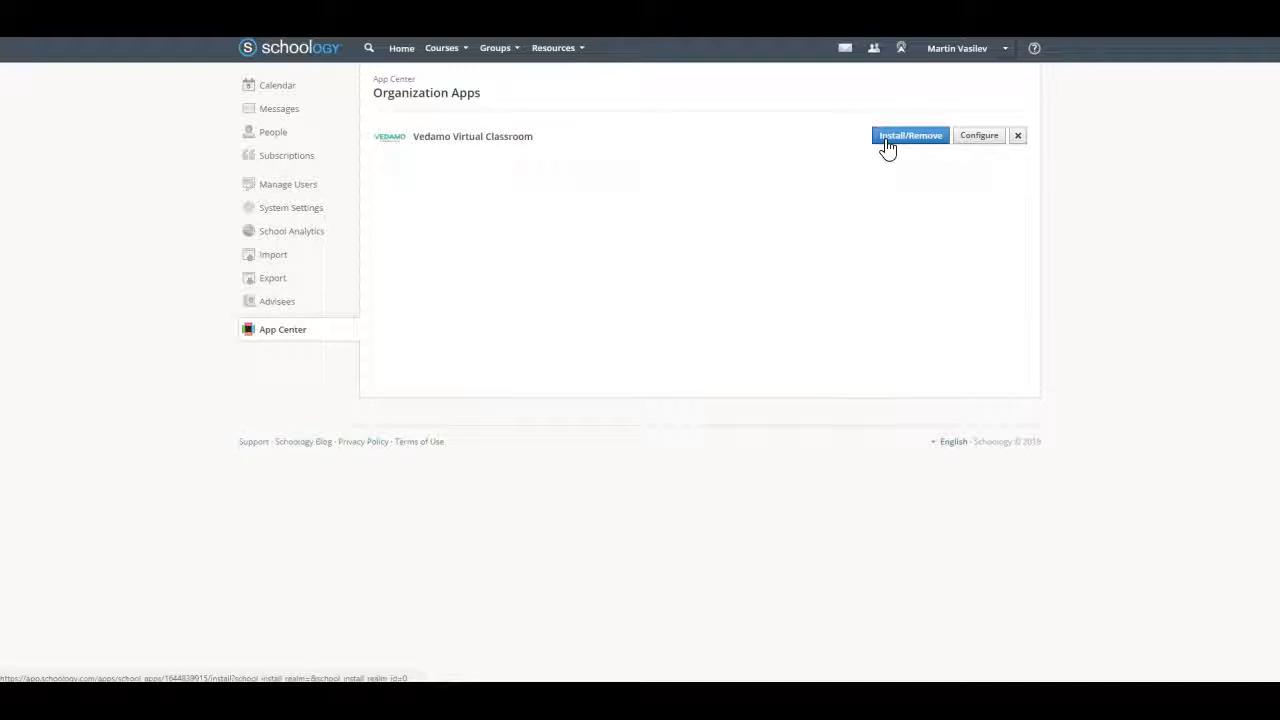
Install Vedamo Virtual Classroom for All Courses and All Groups and submit
click(909, 135)
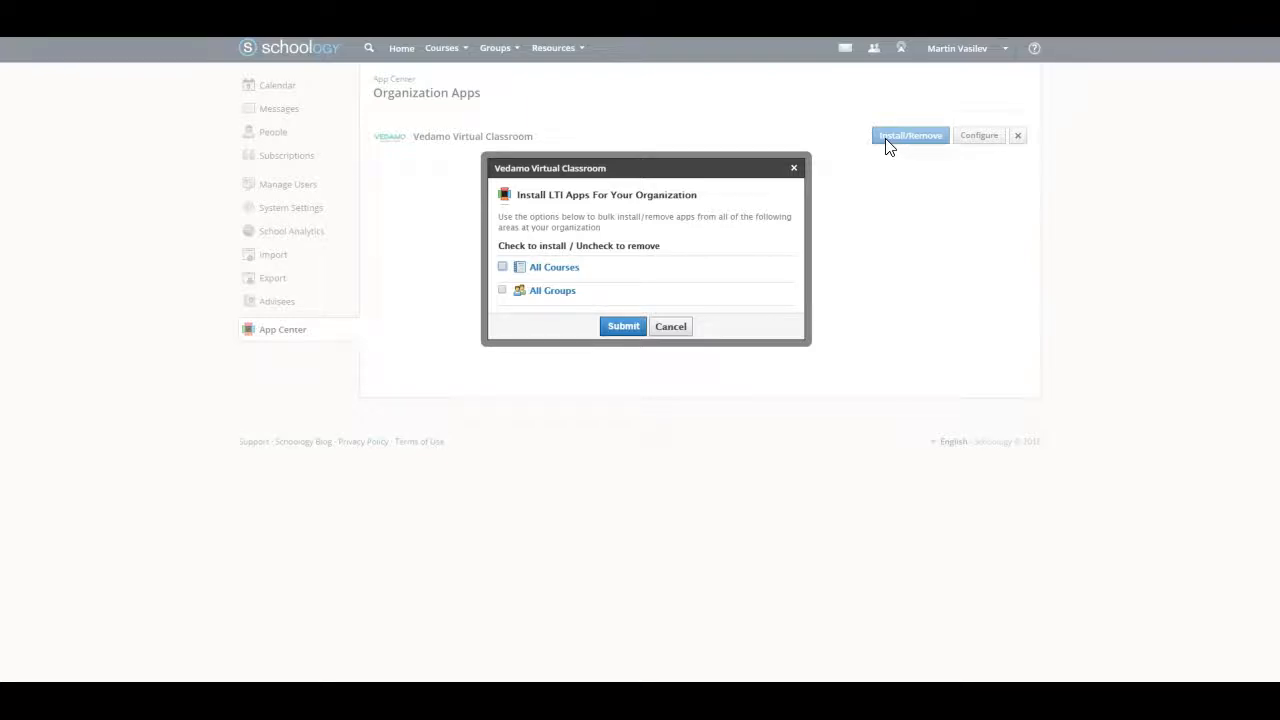
click(502, 266)
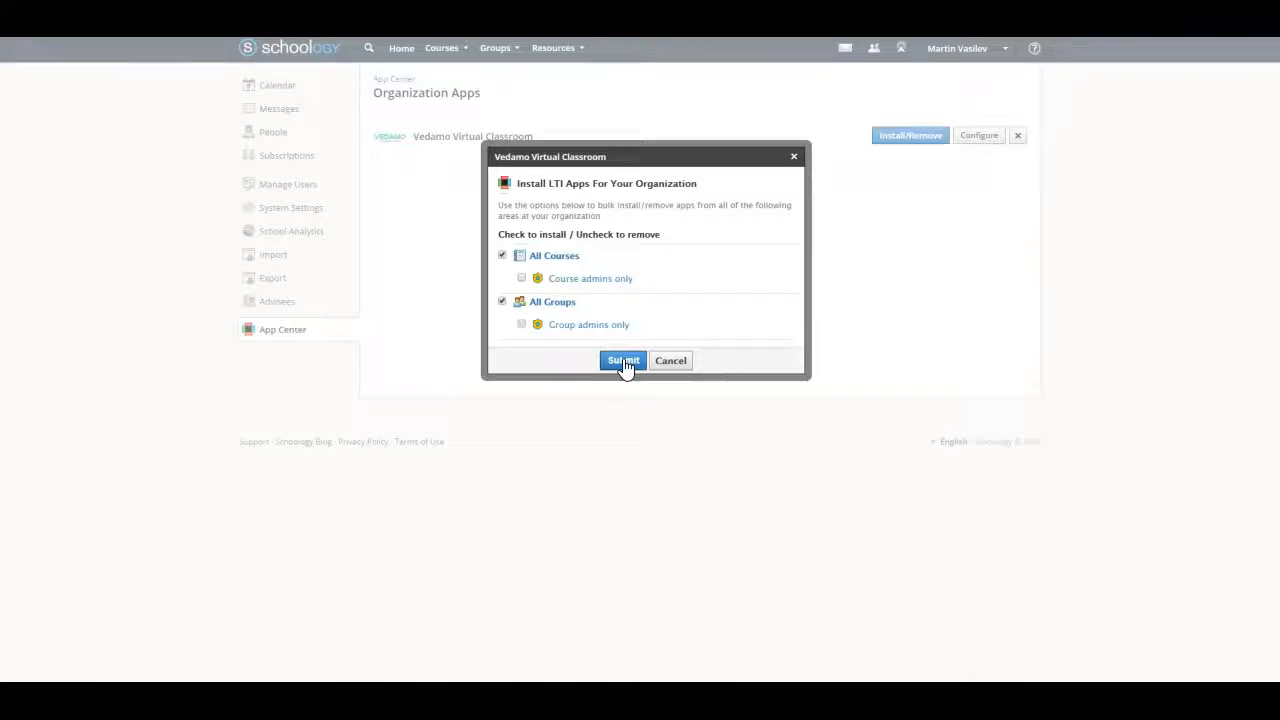
click(623, 360)
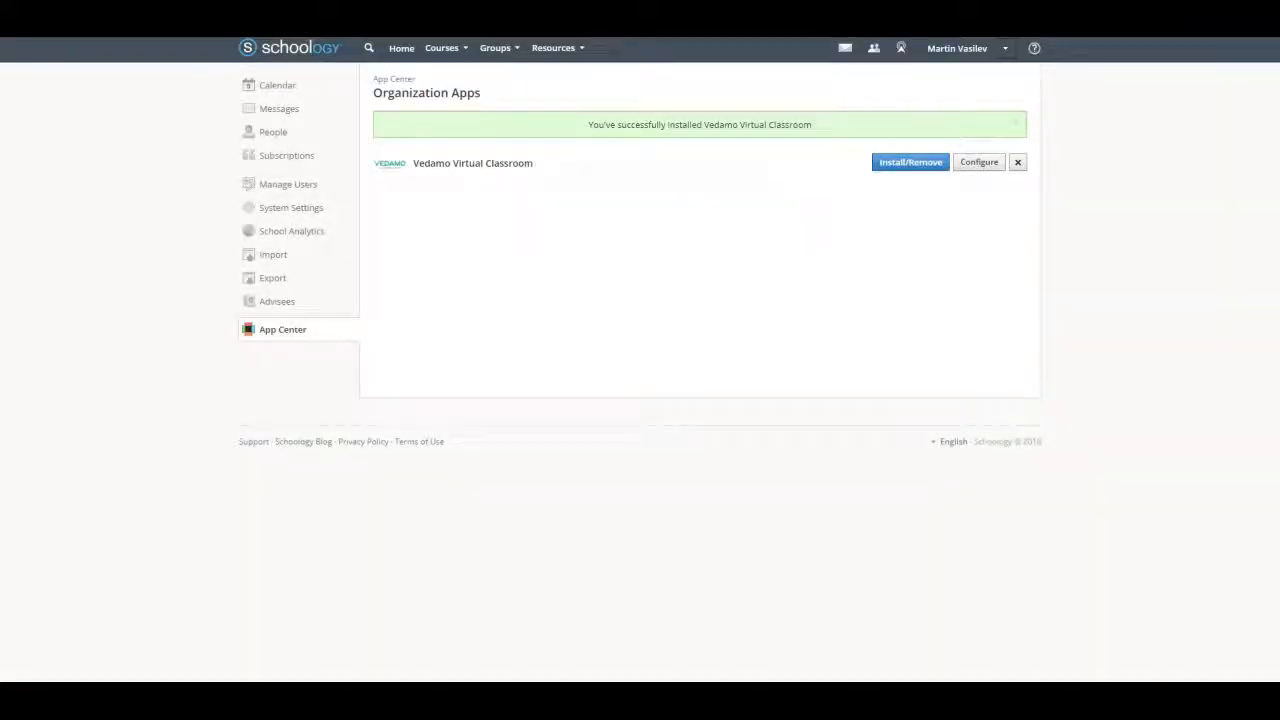